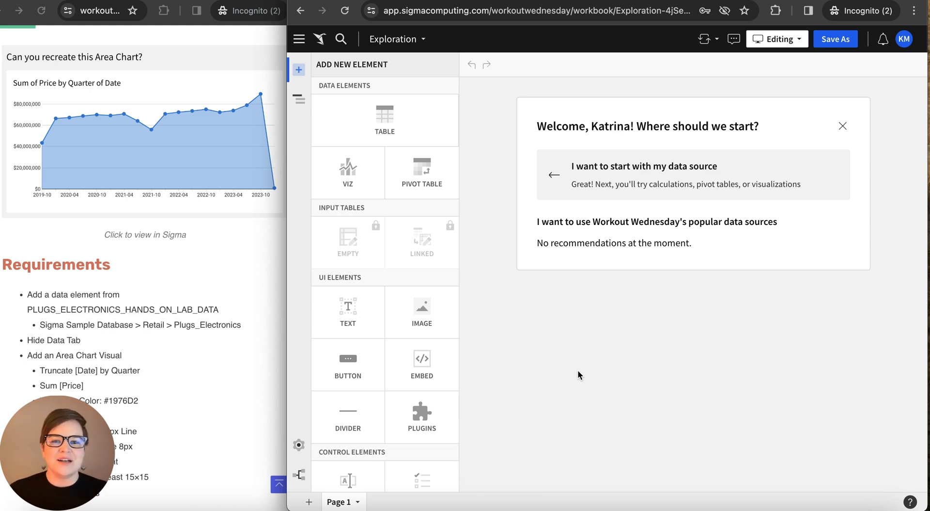
mouse_move(149, 62)
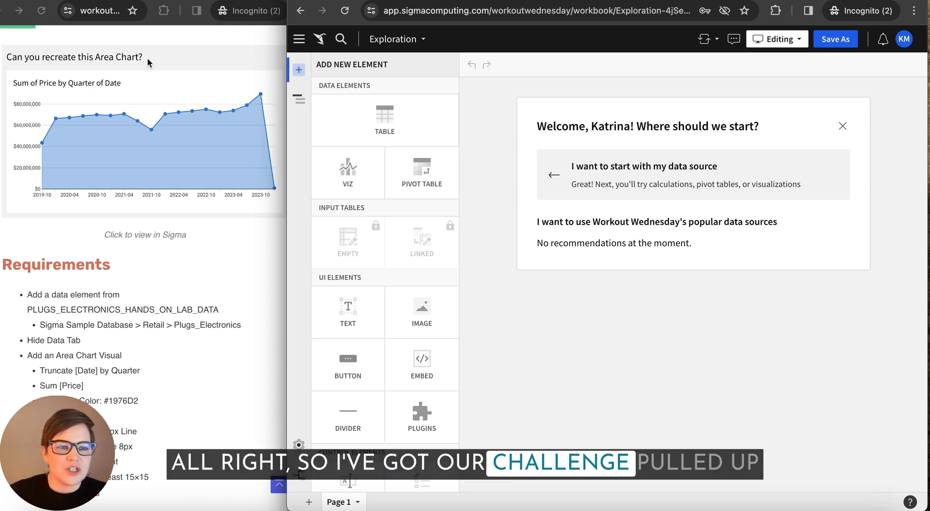
mouse_move(230, 304)
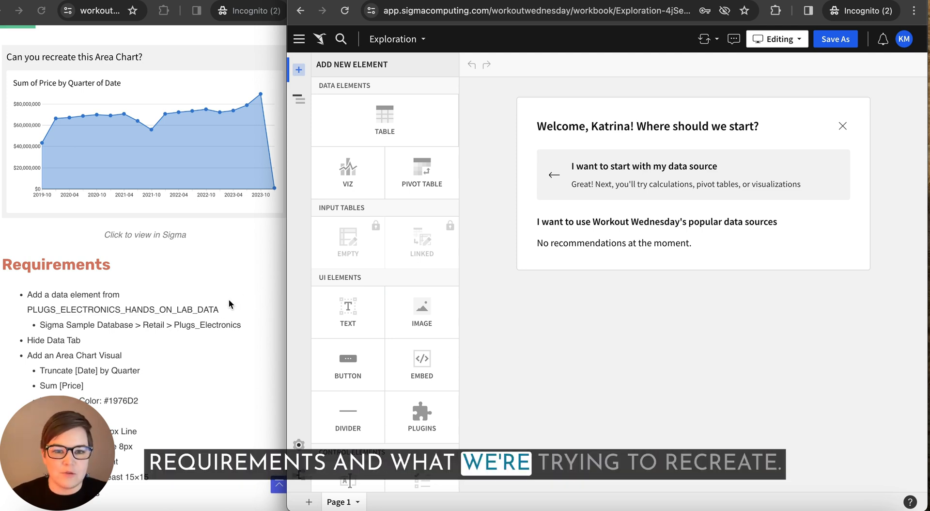
mouse_move(560, 345)
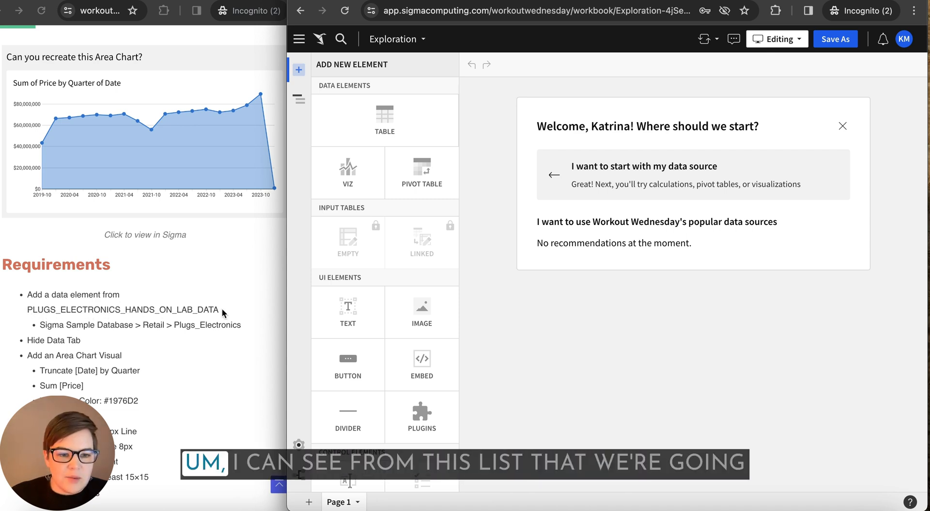
mouse_move(224, 330)
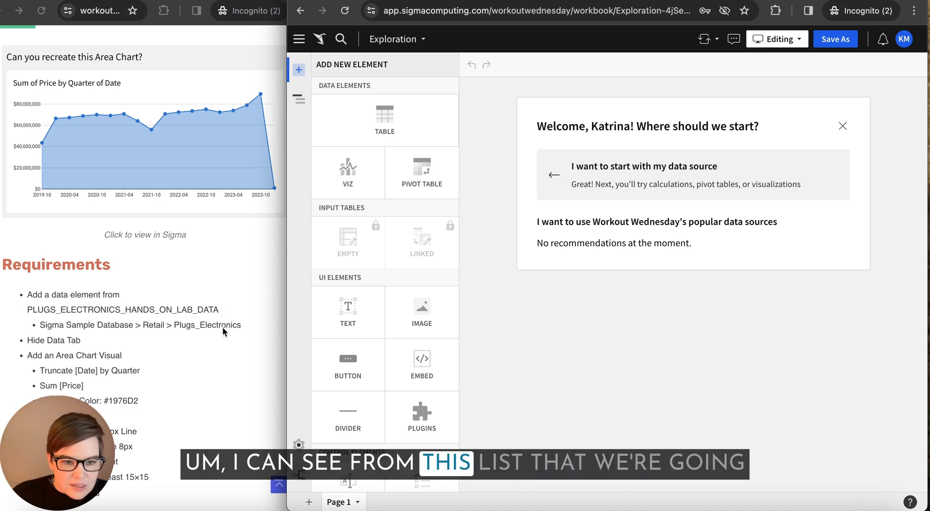
mouse_move(500, 183)
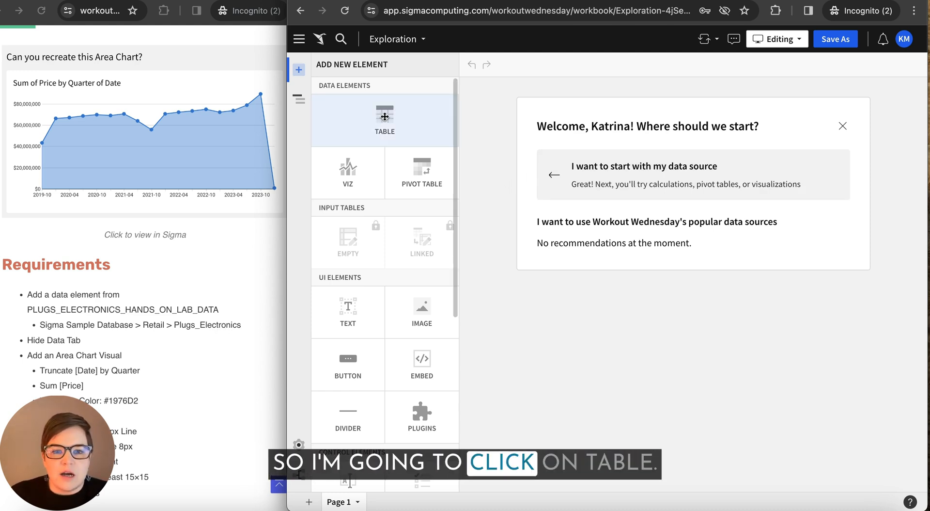
Start a new table sourced from RETAIL > PLUGS_ELECTRONICS > PLUGS_ELECTRONICS_HANDS_ON_LAB_DATA in the Sigma Sample Database.
click(385, 117)
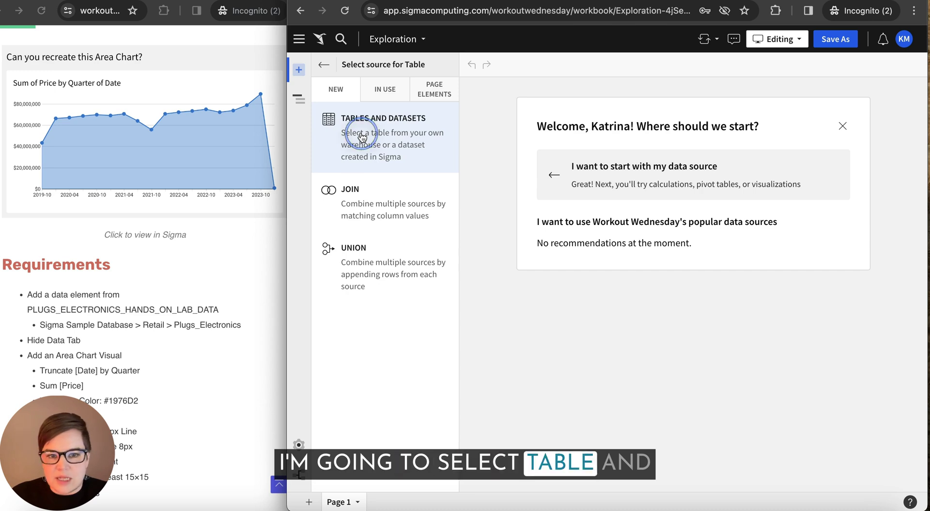
click(361, 137)
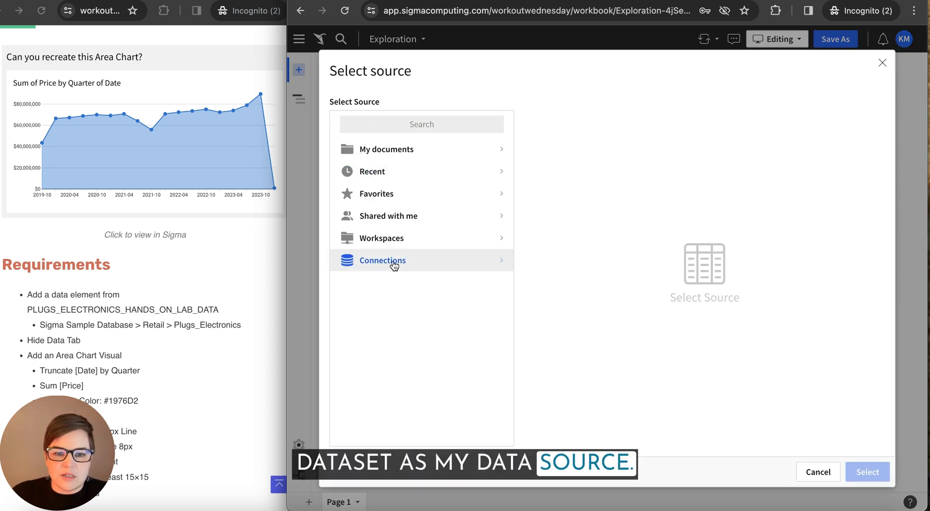
click(382, 260)
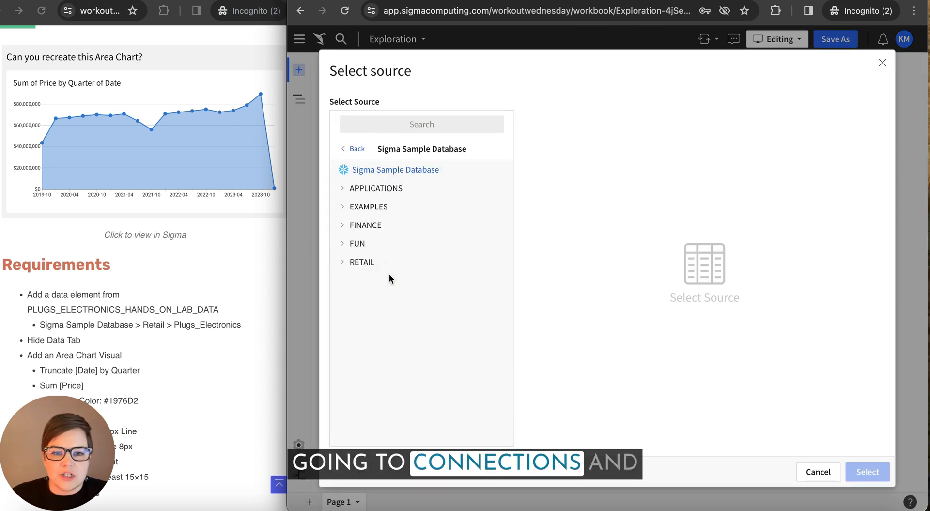
click(362, 261)
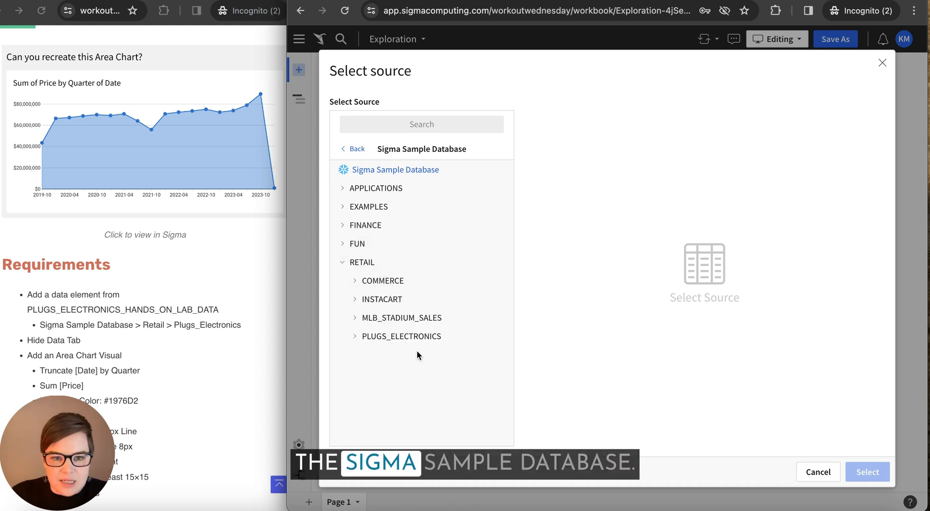
click(402, 336)
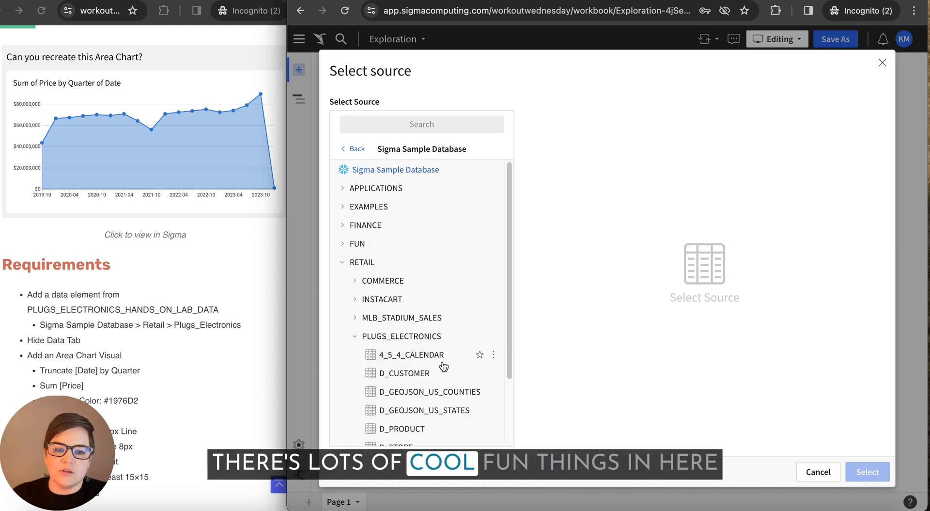
scroll(down, 3)
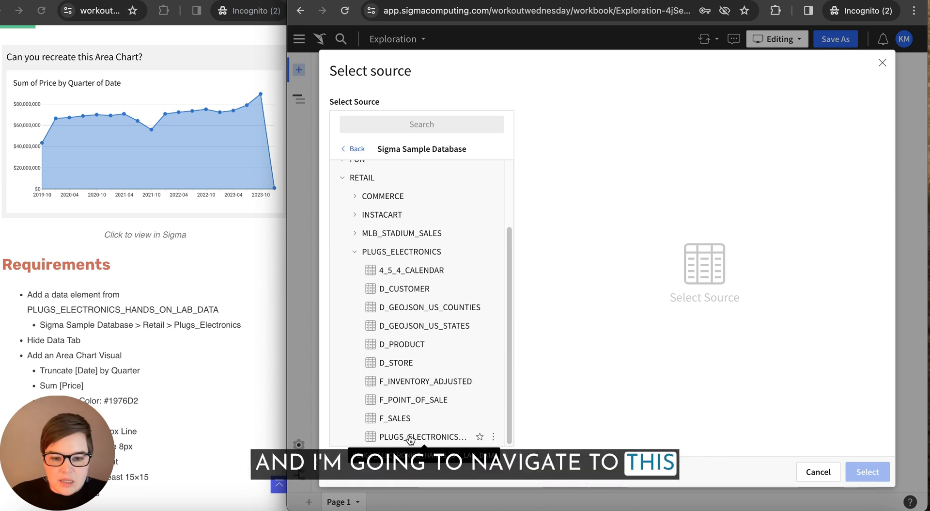
click(422, 436)
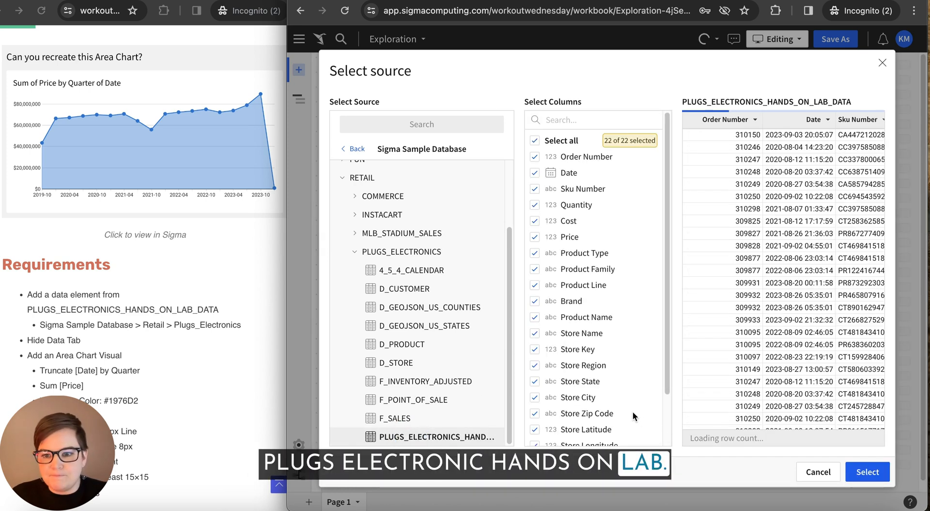
scroll(down, 3)
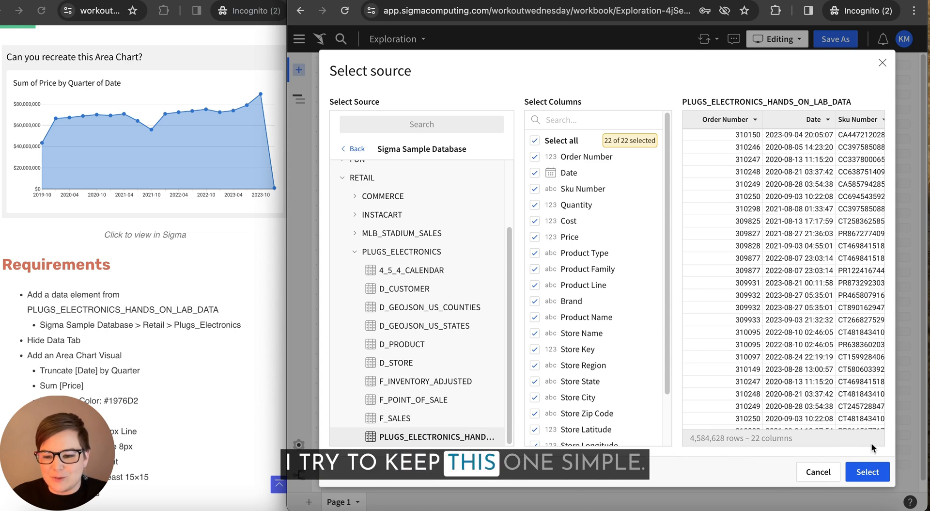
Add the selected table to the page and bring up its child-element options.
click(867, 471)
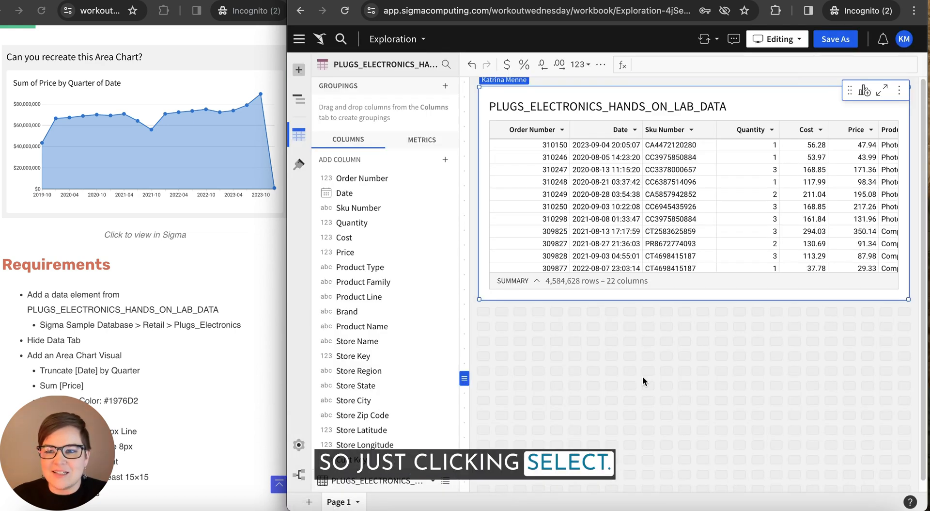
mouse_move(634, 292)
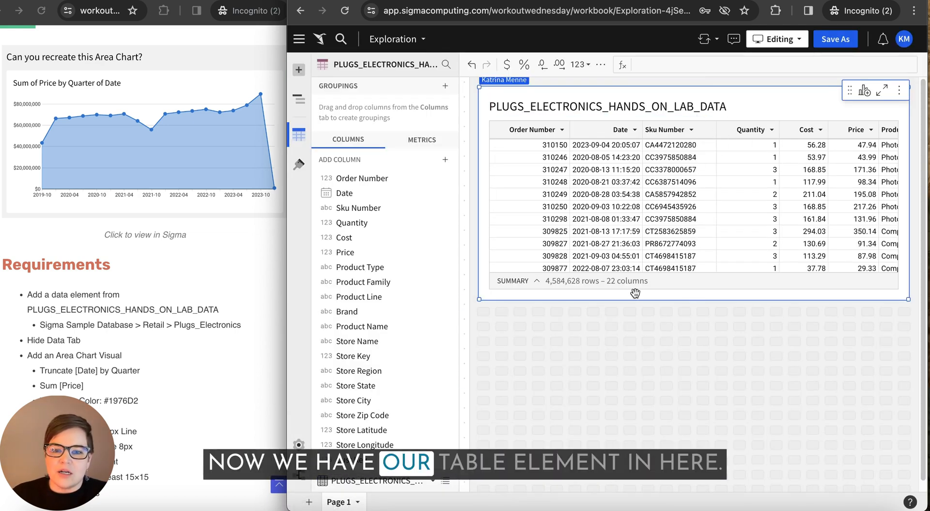
mouse_move(781, 99)
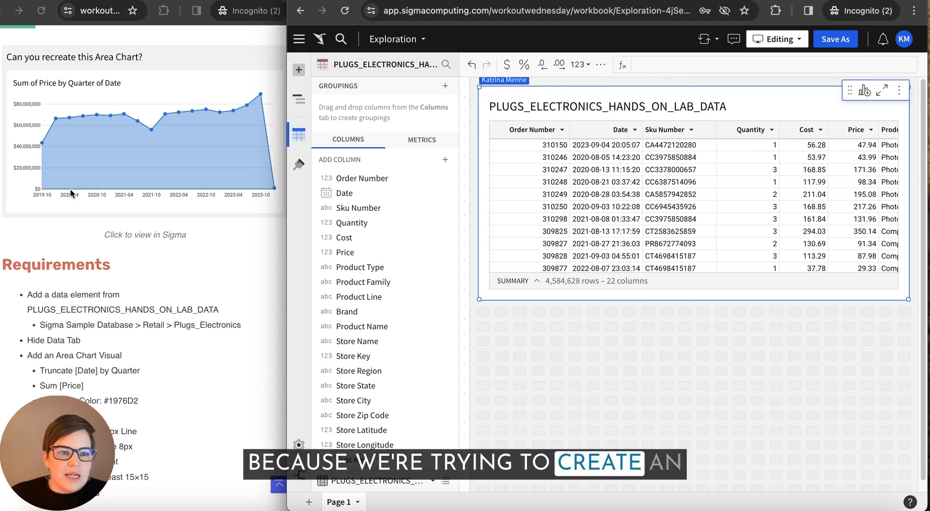
click(864, 91)
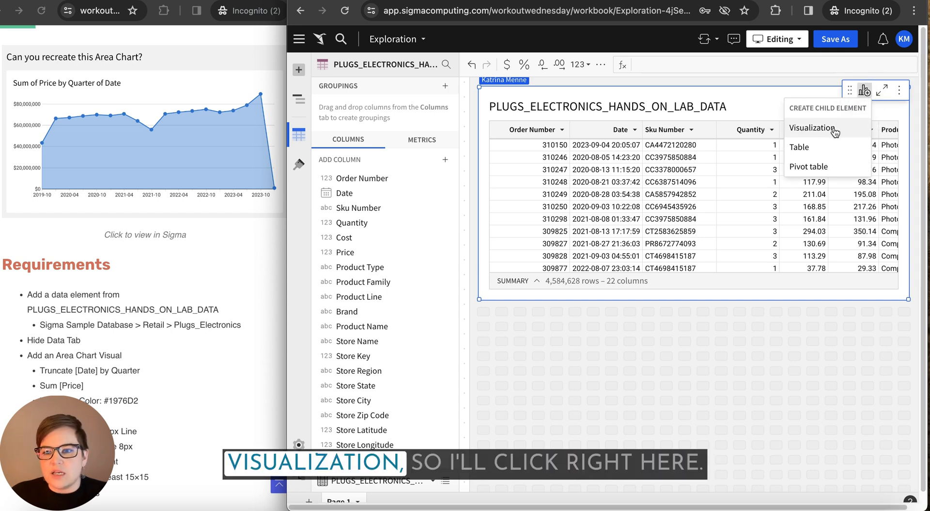
Create a child visualization from the table and set its type to Area.
click(812, 127)
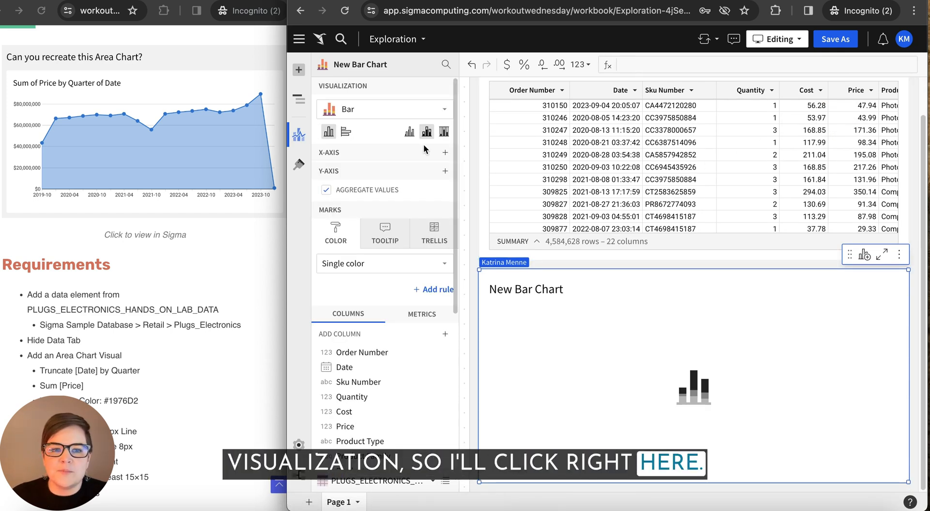
click(384, 109)
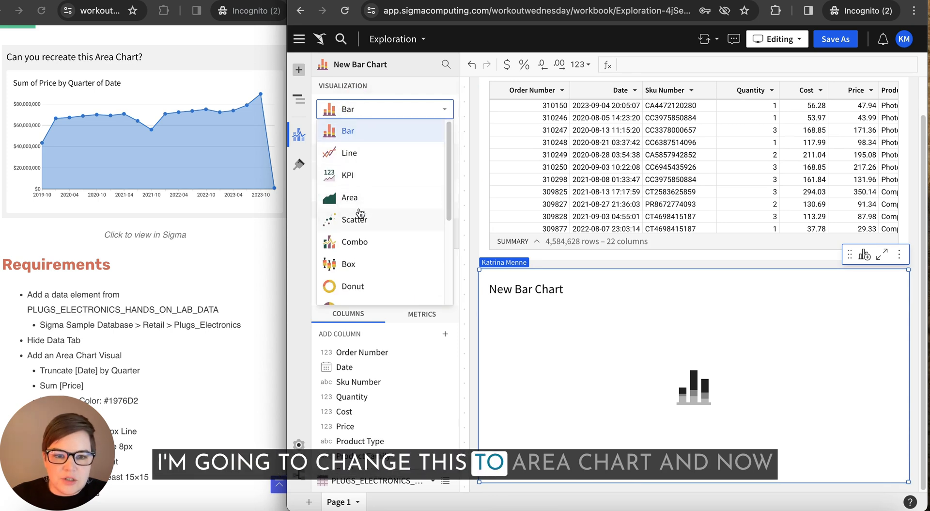
click(349, 196)
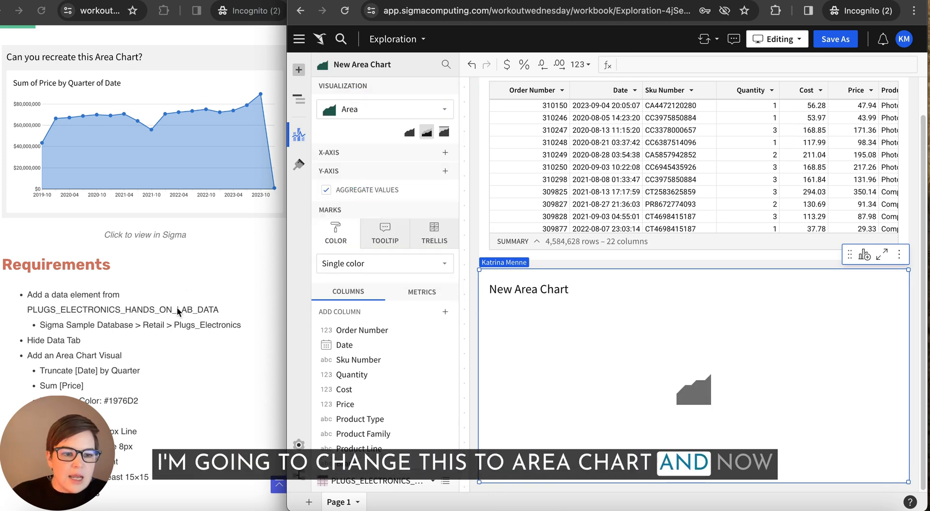
scroll(down, 3)
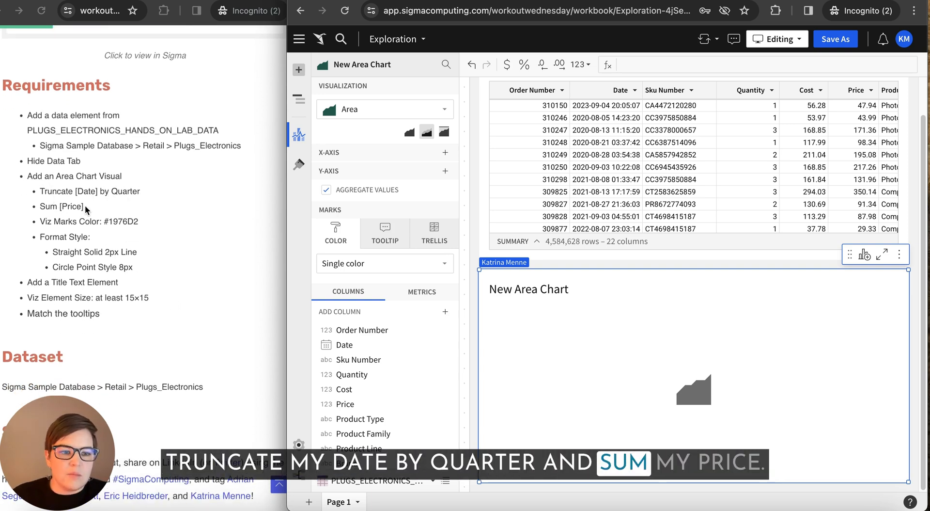
Place Date on the X-axis and truncate it to Quarter.
click(358, 344)
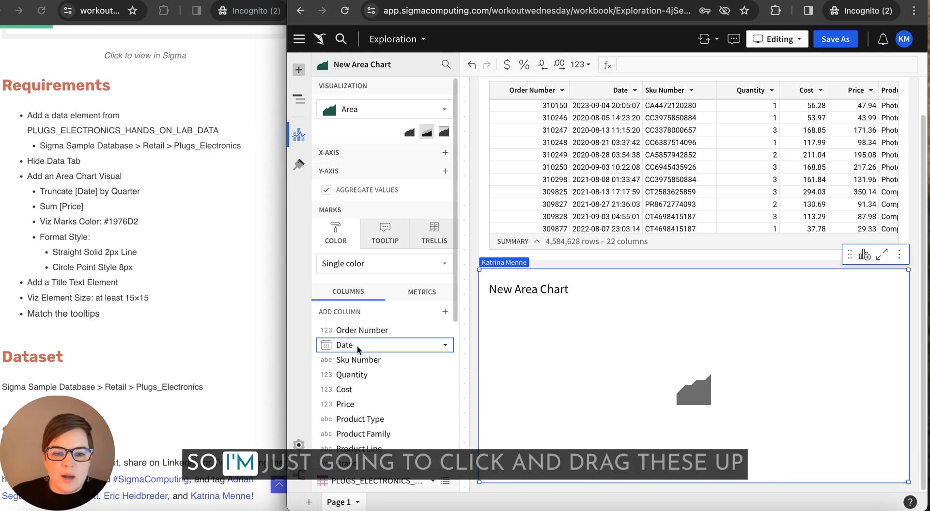
drag(356, 345, 368, 158)
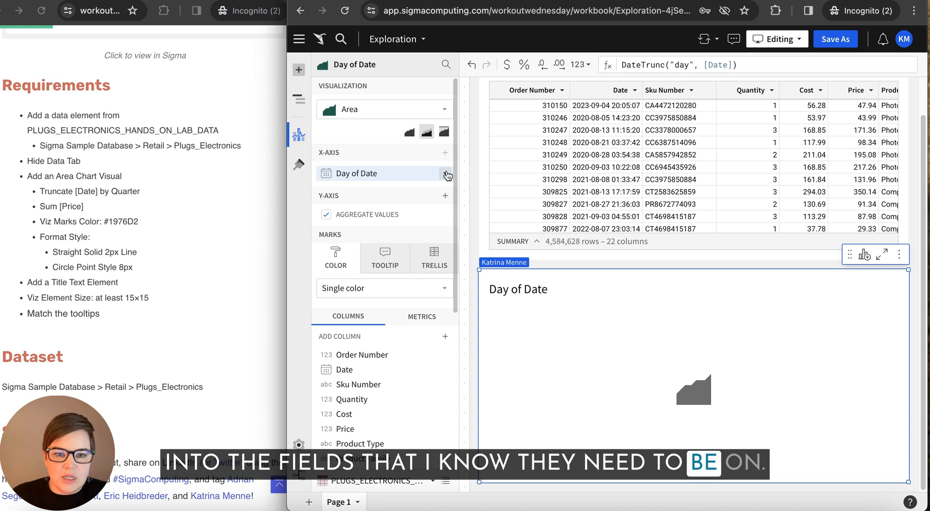
click(445, 172)
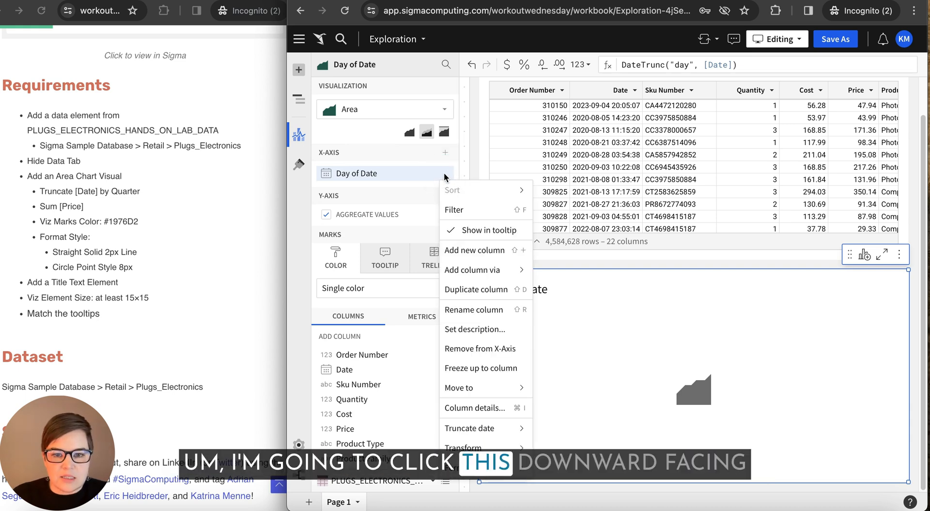
click(470, 427)
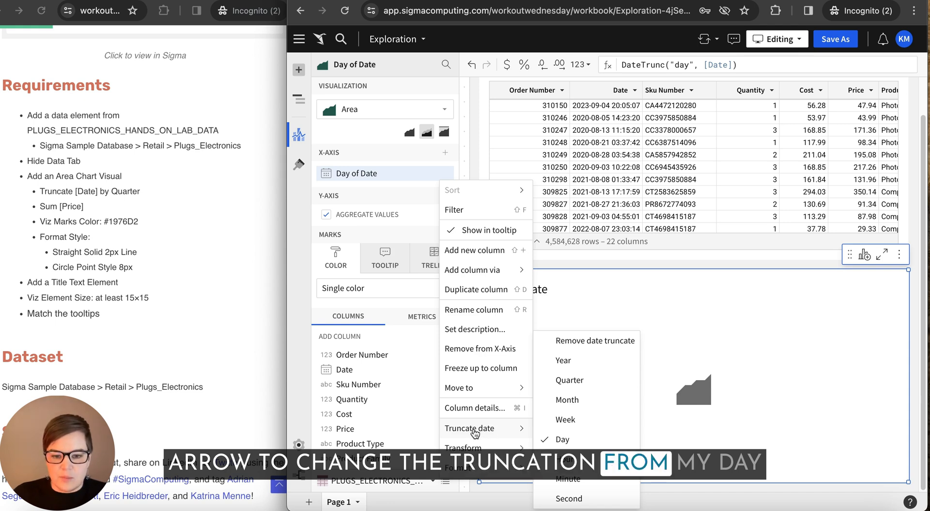
mouse_move(581, 442)
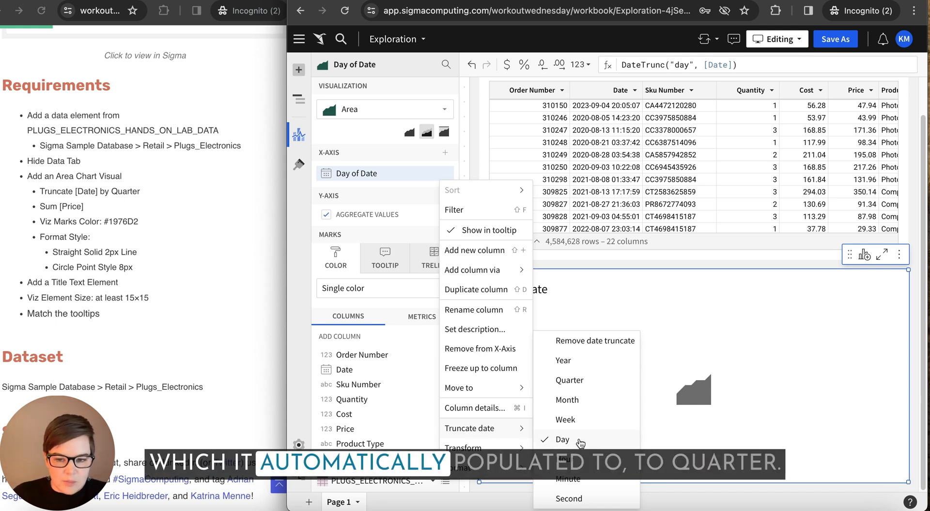
click(570, 380)
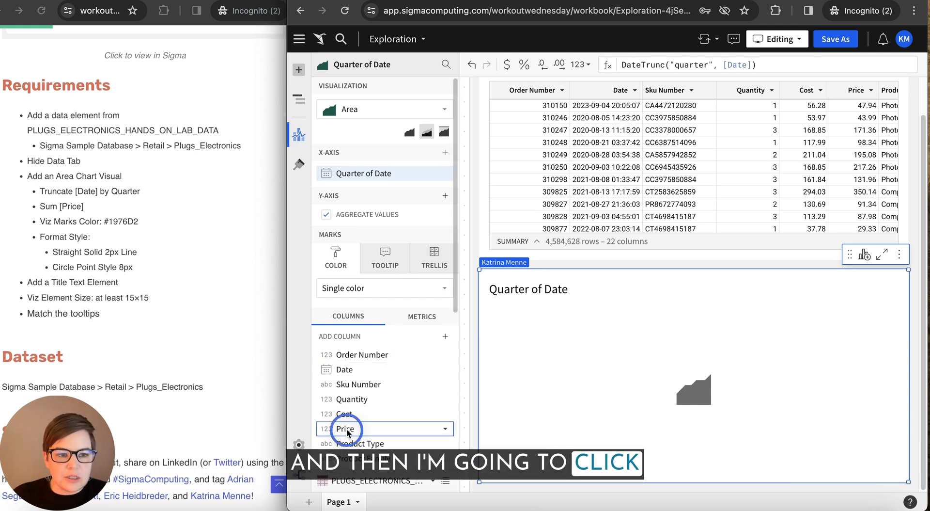
Put Price on the Y-axis so the chart plots Sum of Price by quarter.
drag(346, 428, 385, 216)
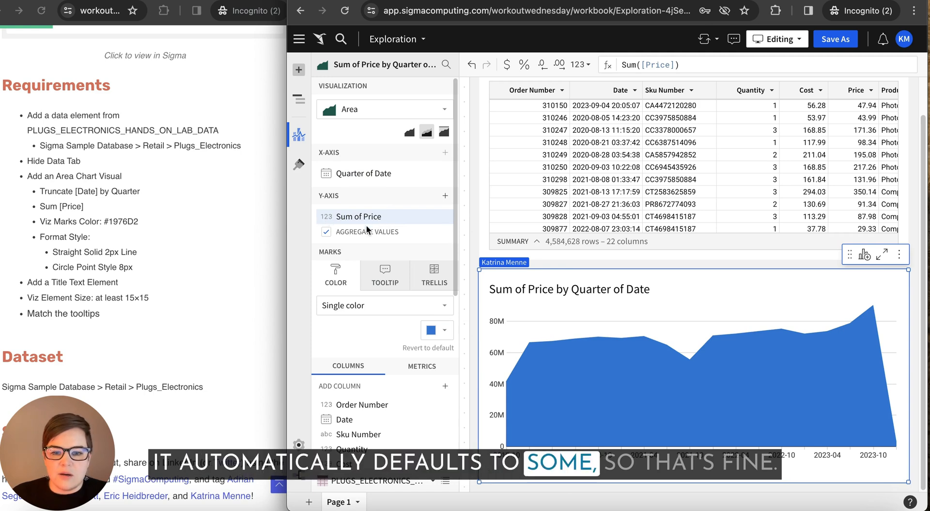
mouse_move(597, 321)
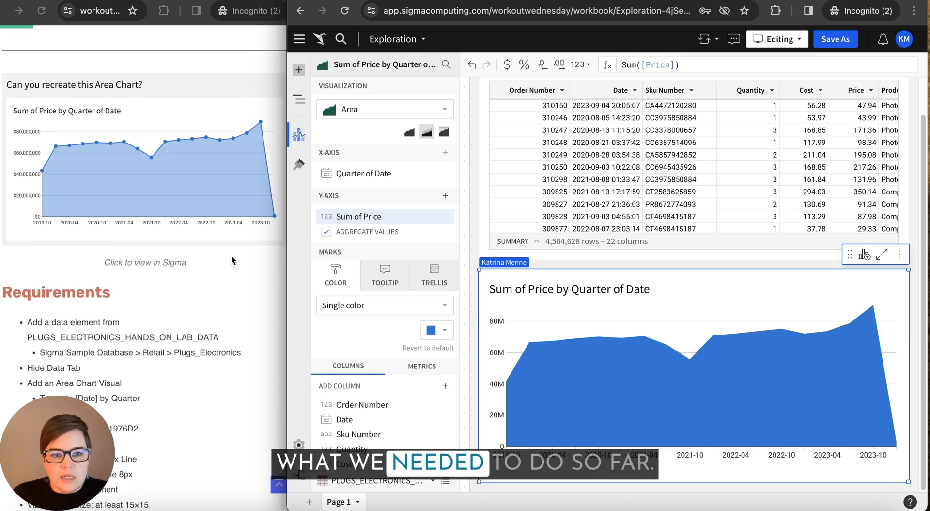
mouse_move(601, 340)
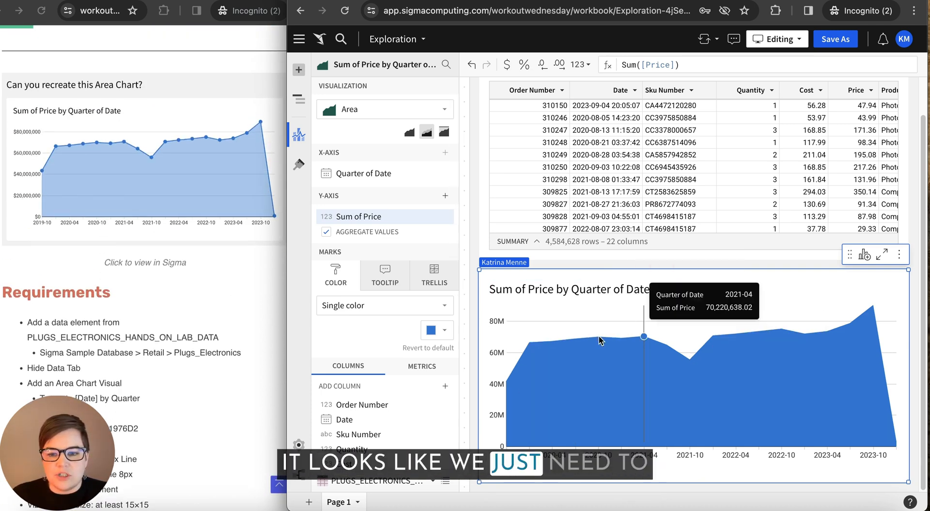
mouse_move(709, 297)
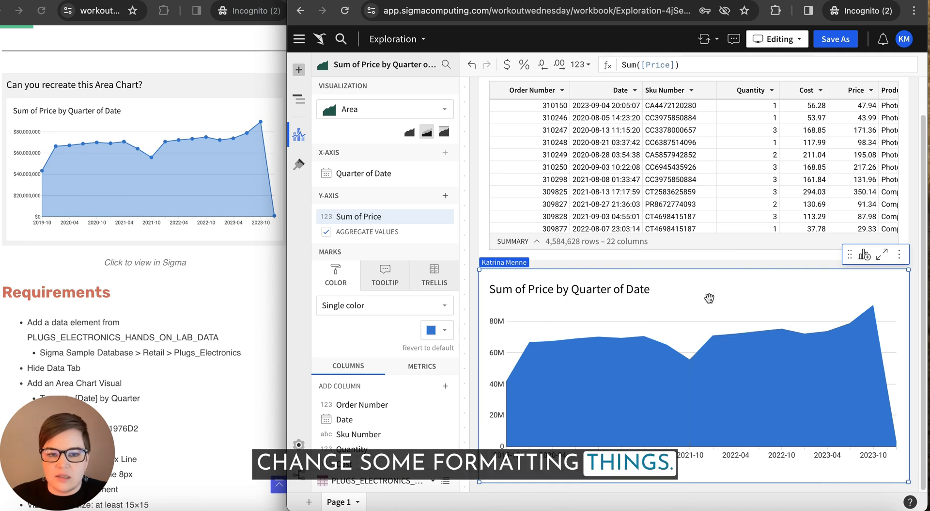
mouse_move(298, 165)
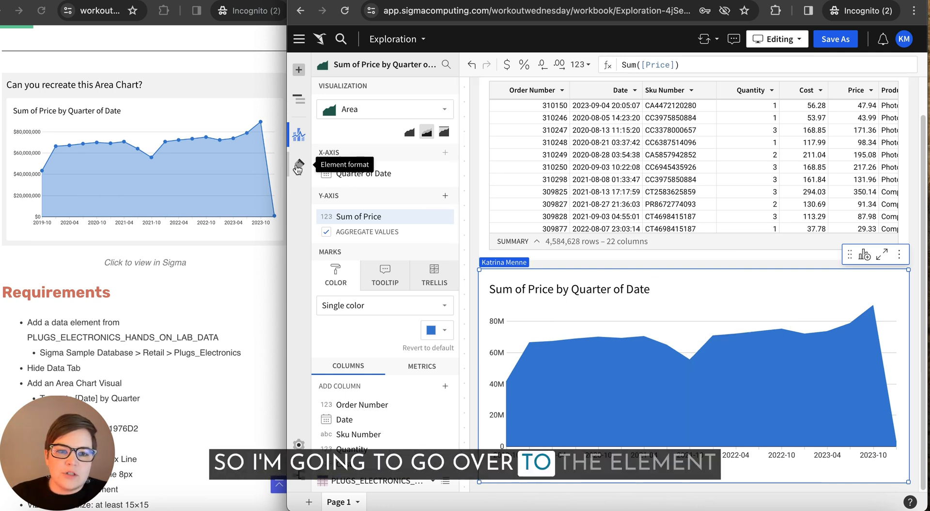
mouse_move(298, 164)
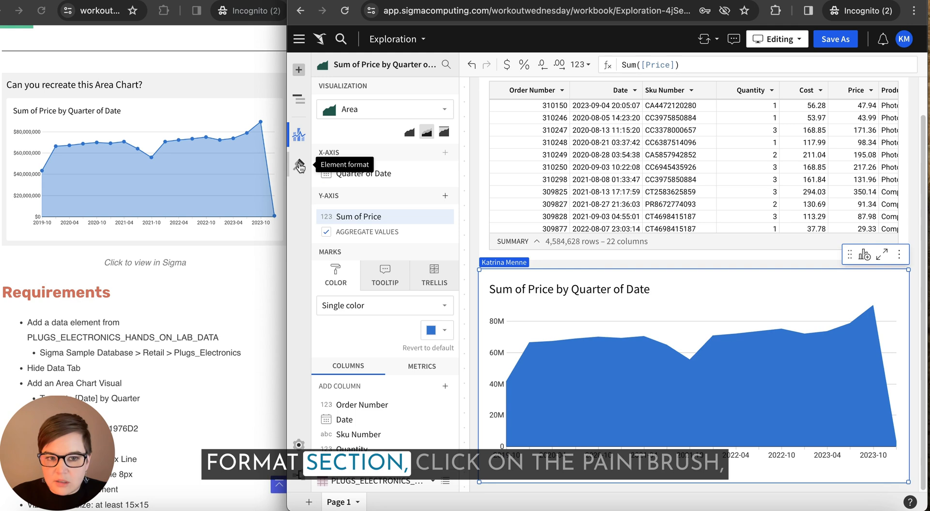
In Area Style, enable a solid 2px line and 8px circle points.
click(299, 165)
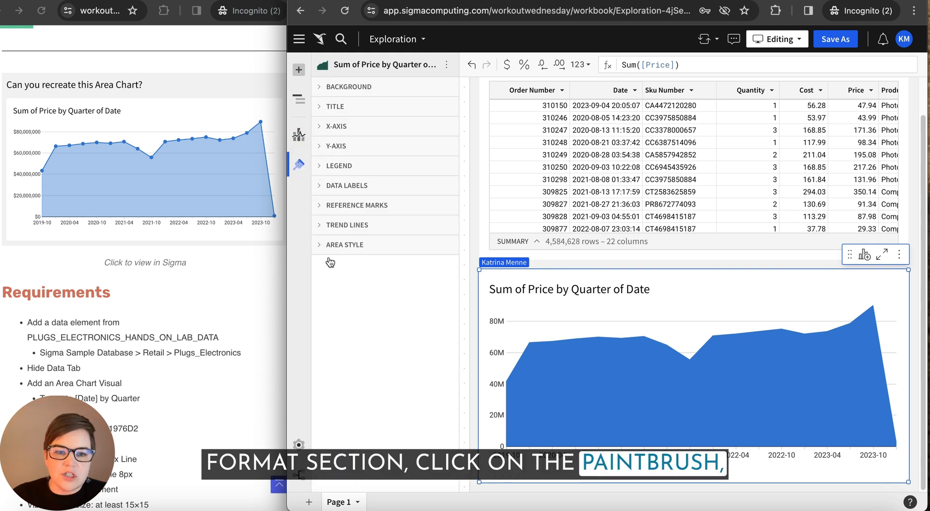
click(345, 244)
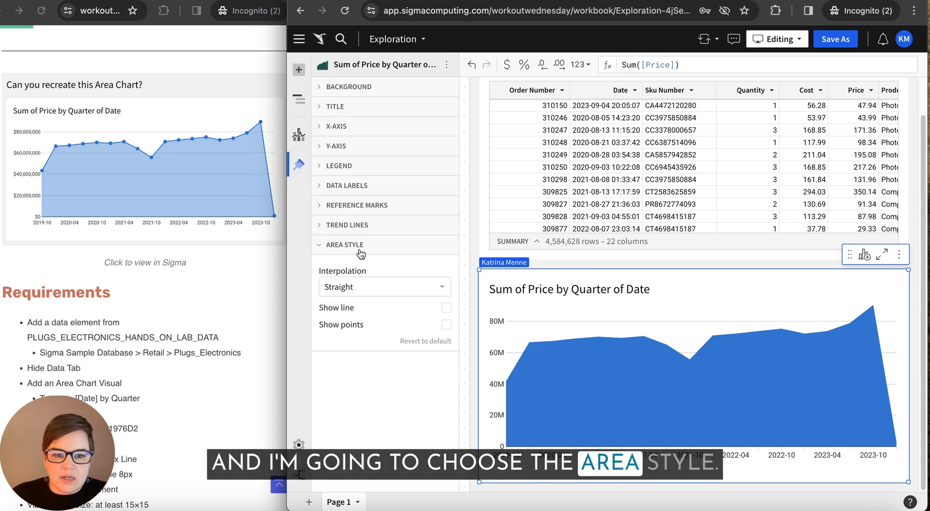
click(445, 308)
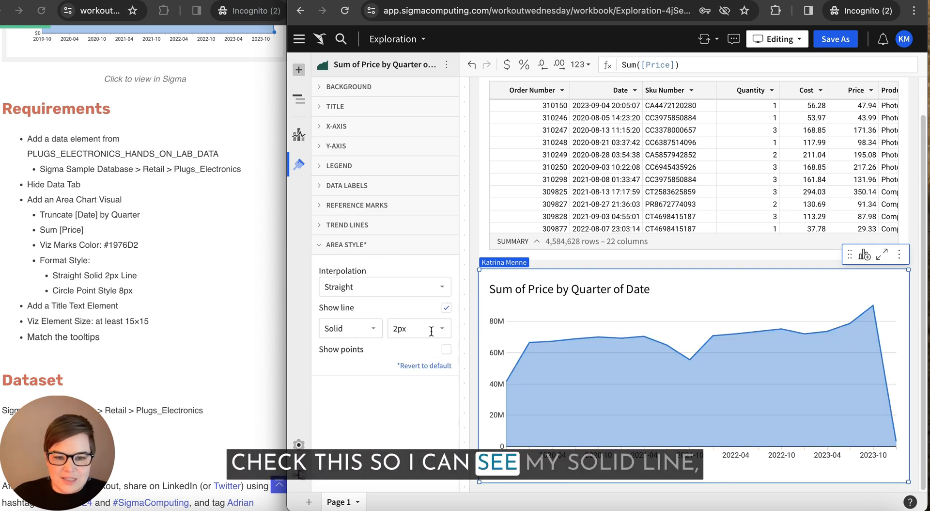
click(446, 349)
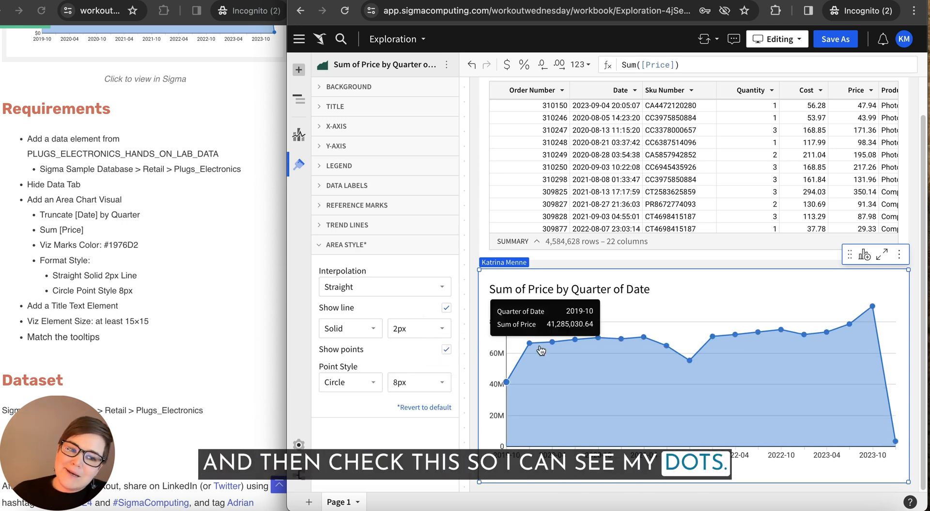
Check the Marks colour swatch and confirm the hex value is #1976D2.
click(299, 132)
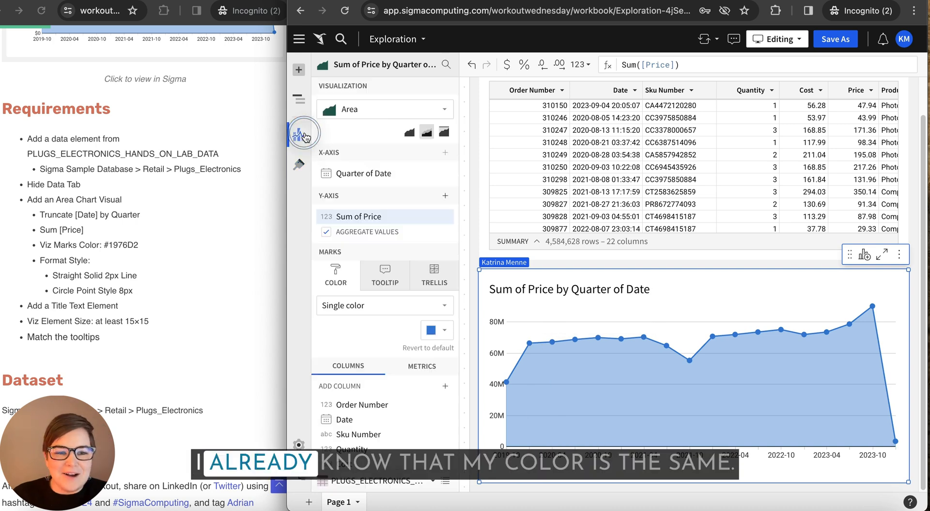
click(431, 329)
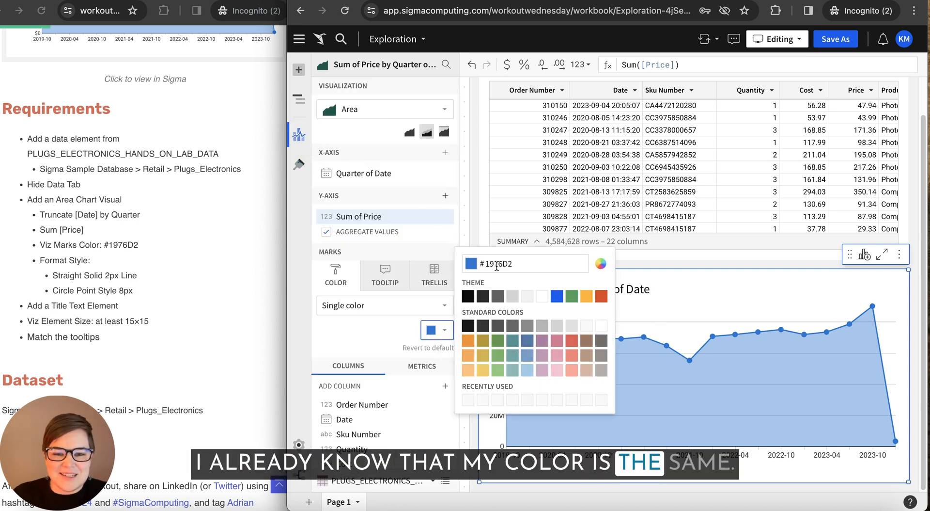
click(392, 328)
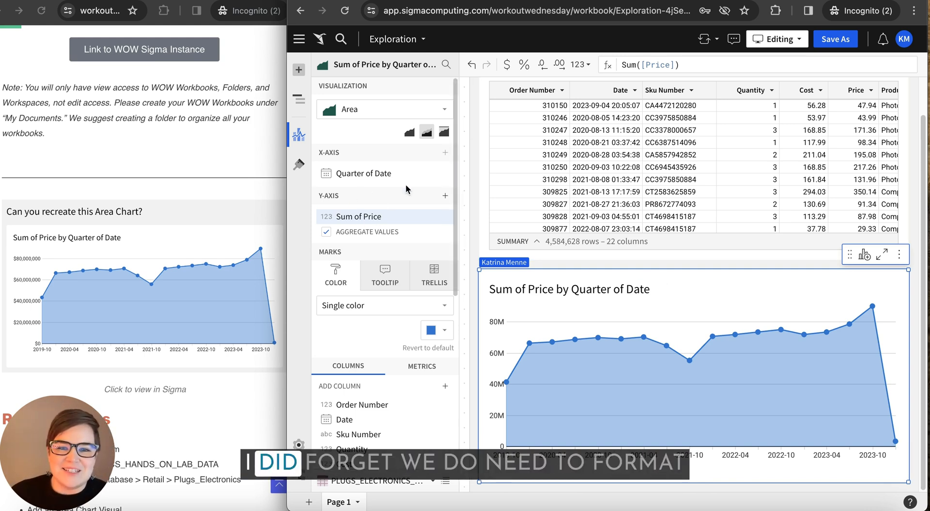
Format the Sum of Price values as $ currency.
click(508, 64)
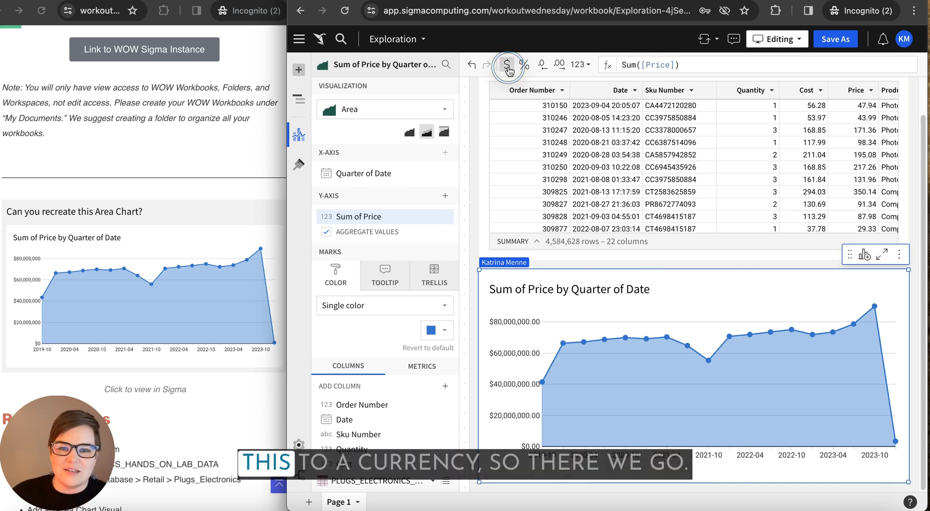
click(506, 64)
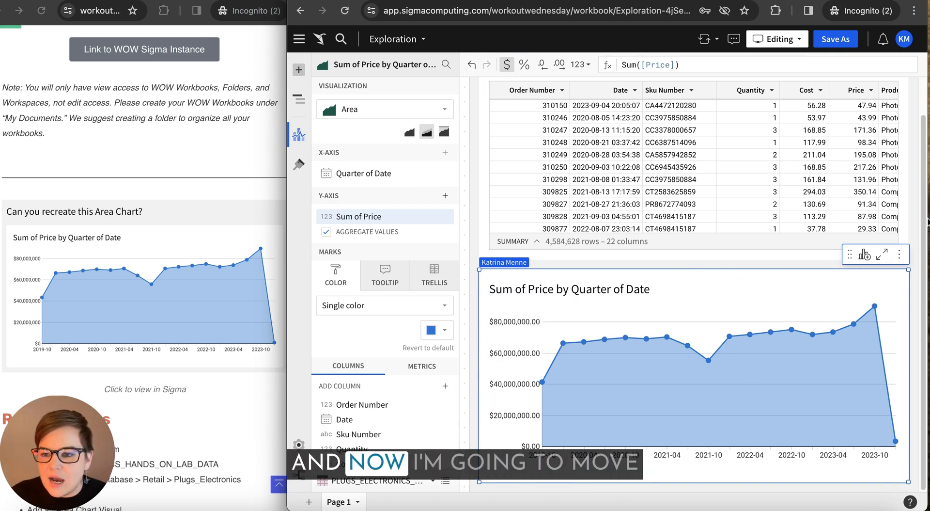
mouse_move(884, 312)
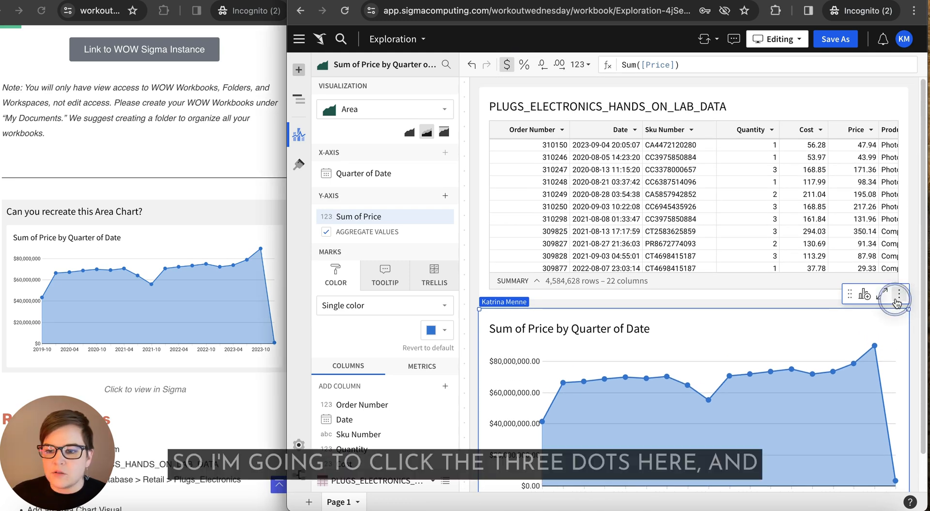
Move the area chart to its own WOW2024 W1 page, leaving the table on Page 1.
click(899, 295)
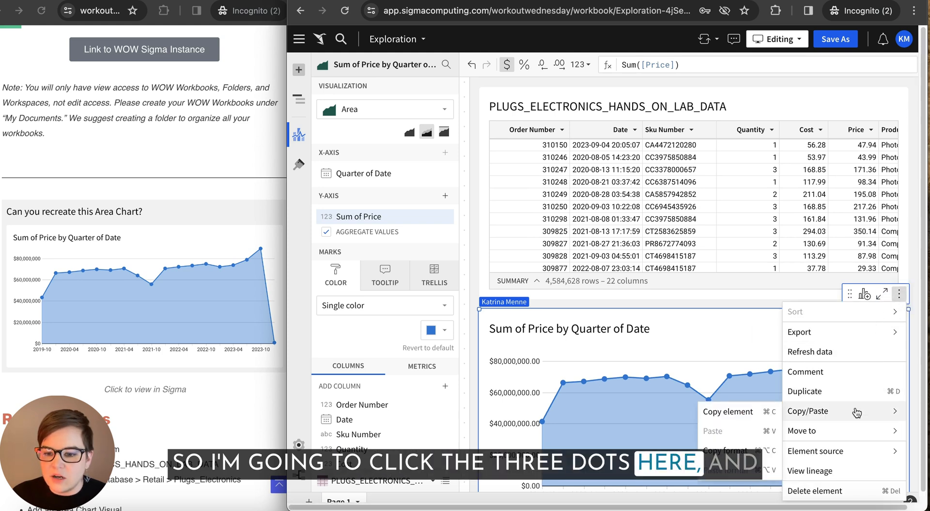
click(803, 430)
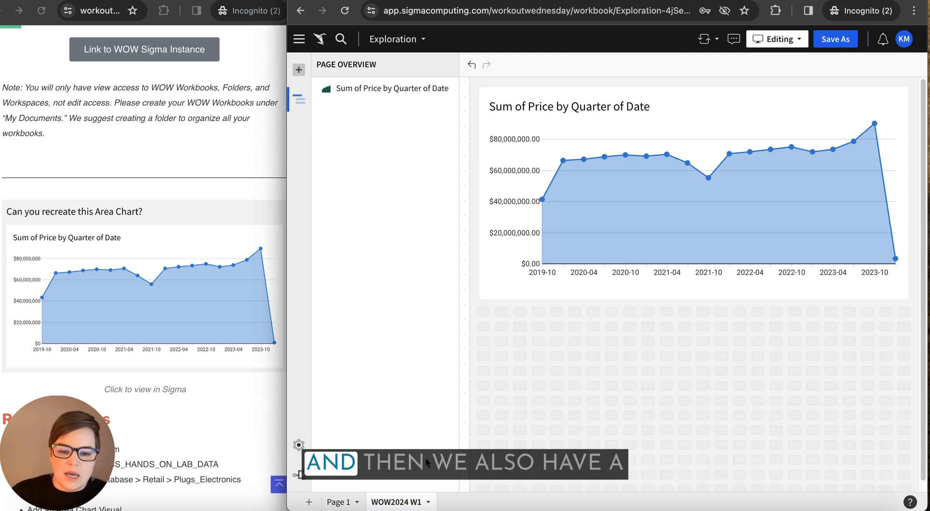
scroll(down, 3)
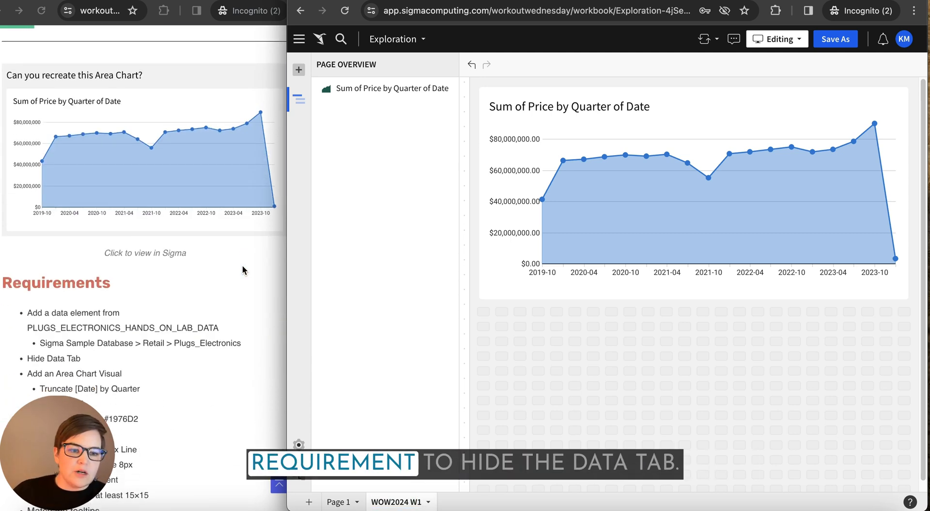
scroll(down, 3)
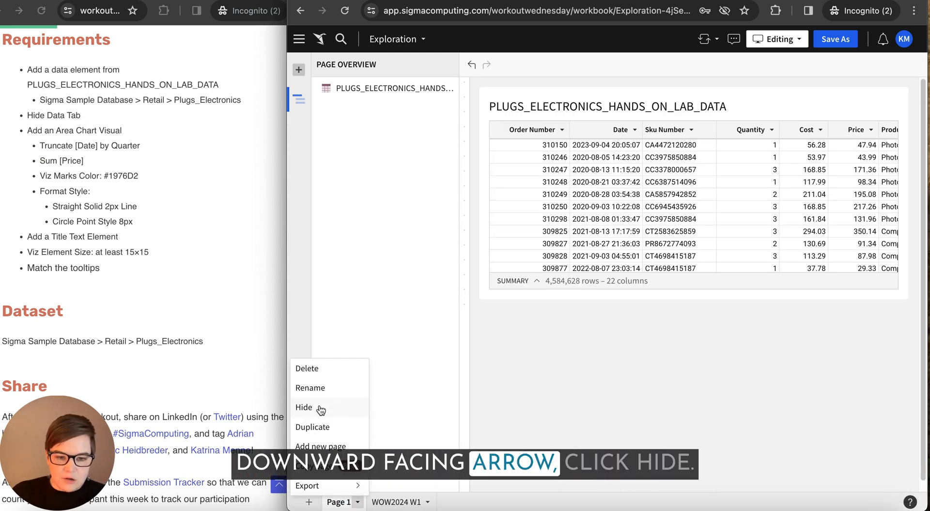
Hide Page 1 and resize the area chart to 24x15 grid units.
click(304, 407)
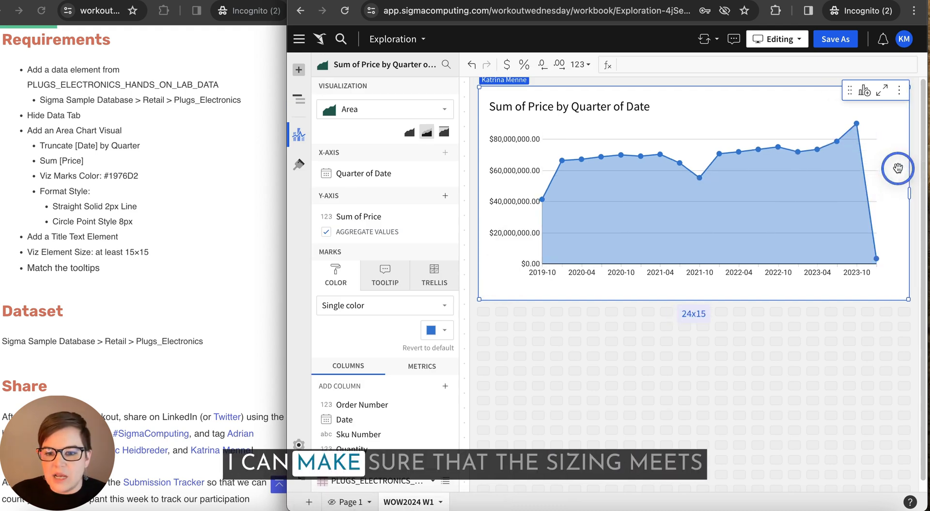
drag(899, 168, 881, 171)
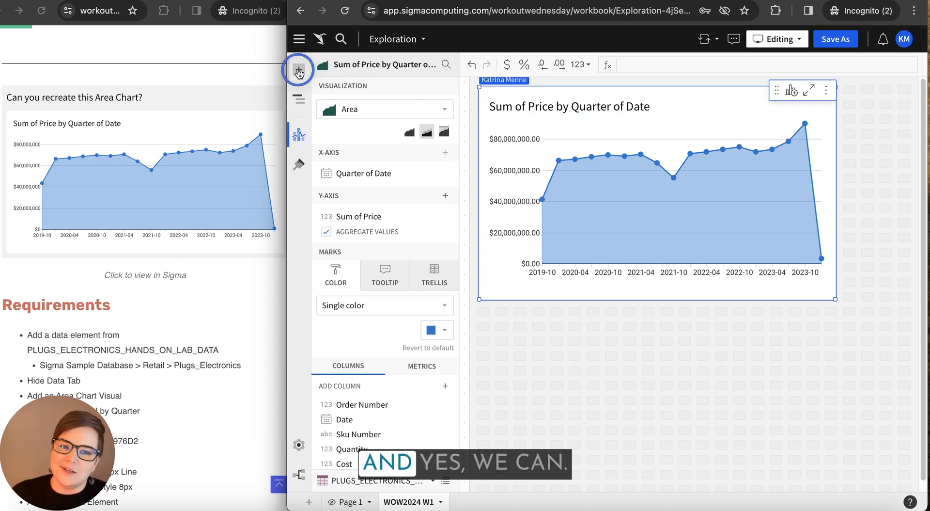
Add a text element above the chart reading "Can you recreate this Area Chart?" in Large paragraph style.
click(298, 70)
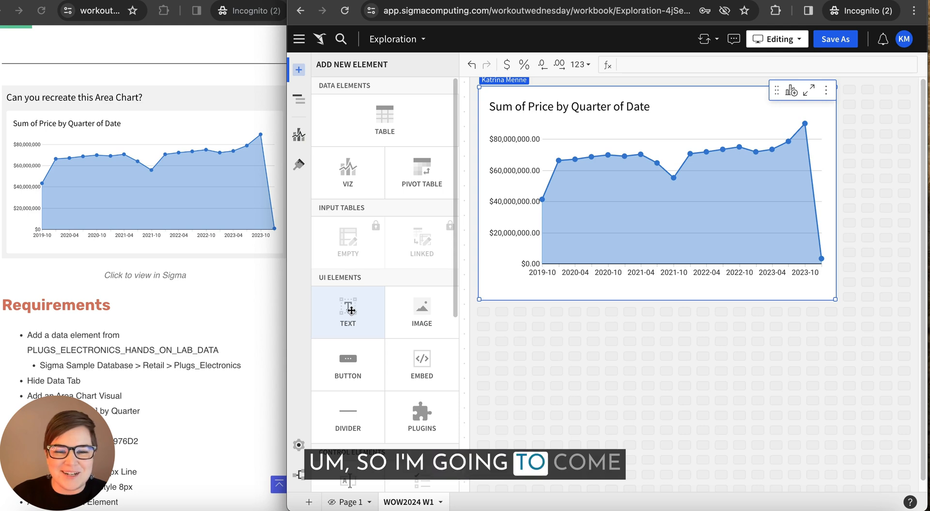
mouse_move(310, 70)
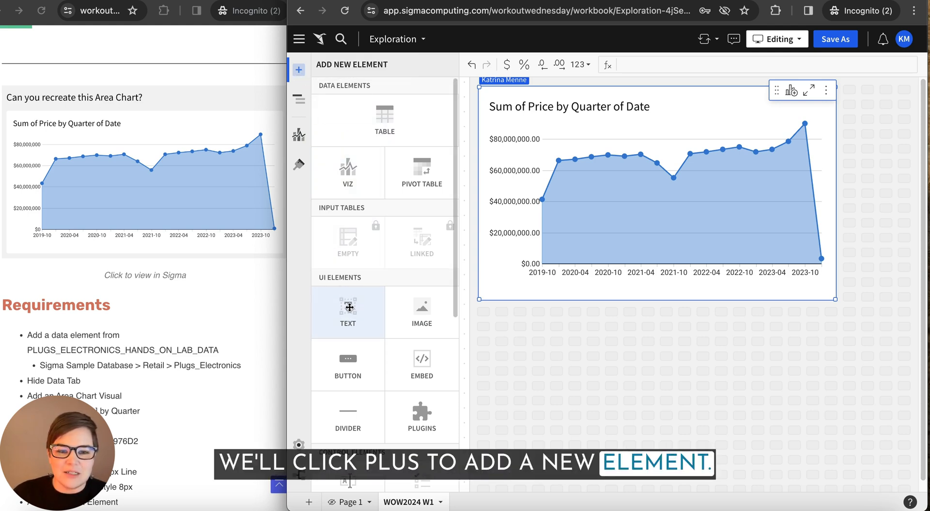
click(348, 311)
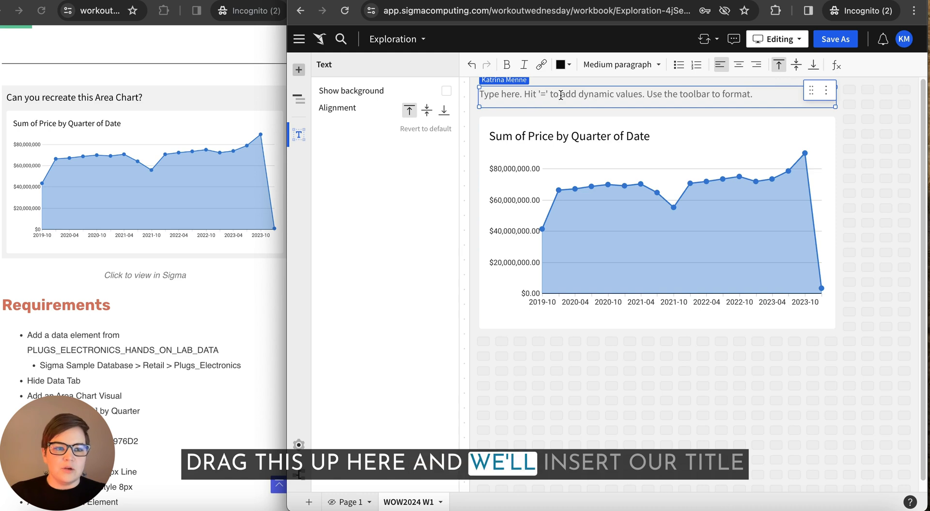
text(Can you recreate t)
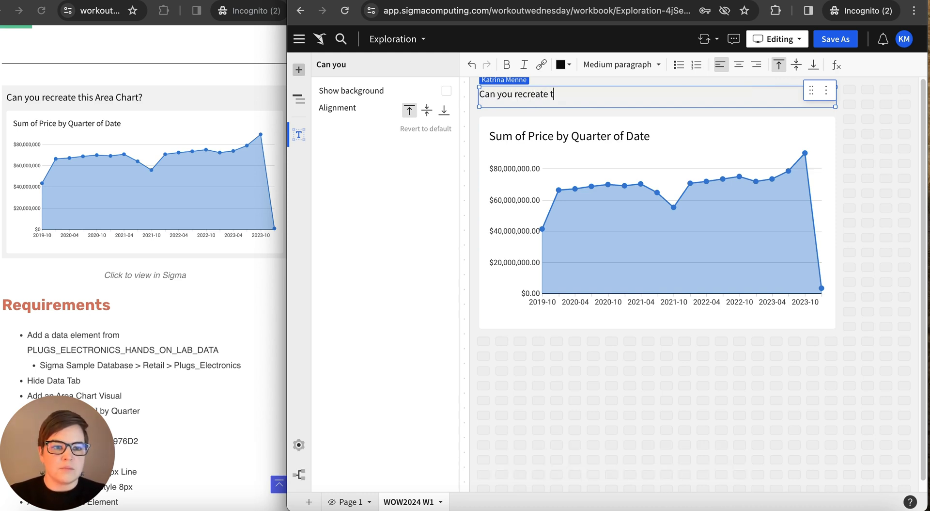
text(his Area Chart?)
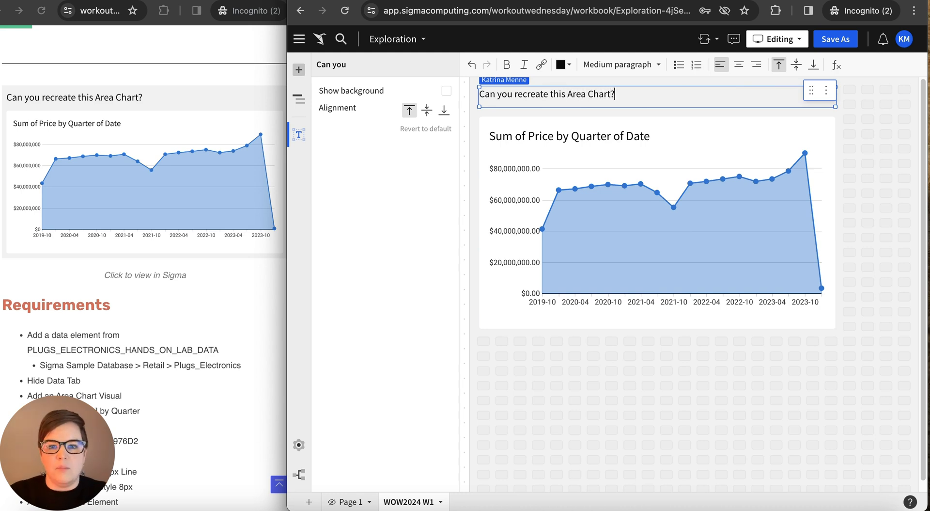
triple_click(569, 94)
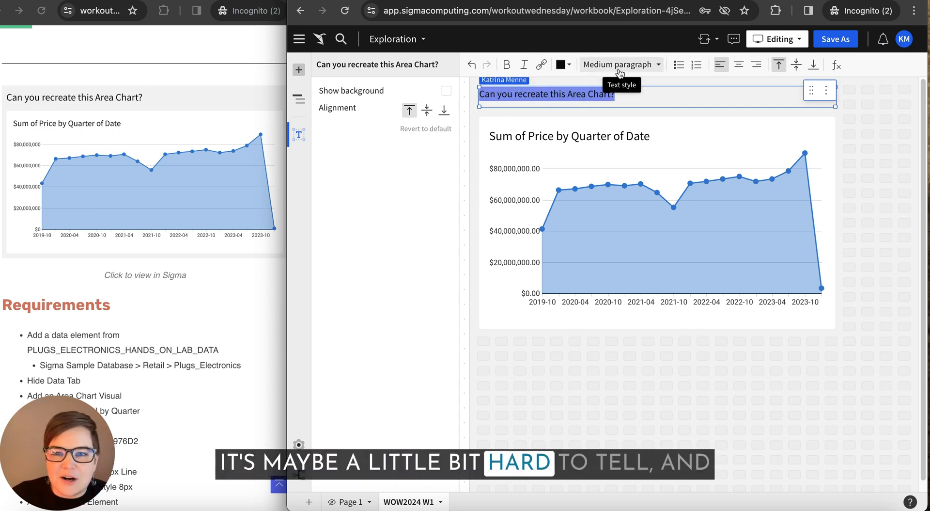
click(621, 64)
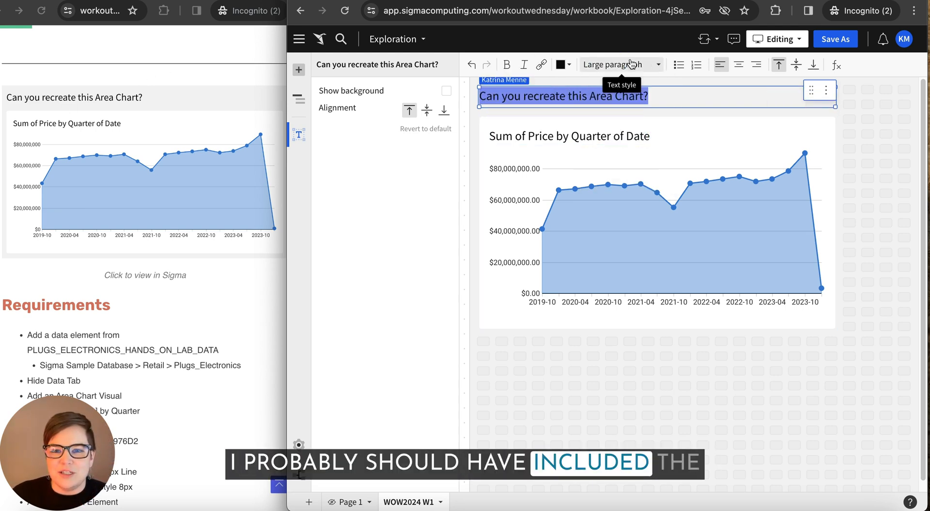
mouse_move(126, 100)
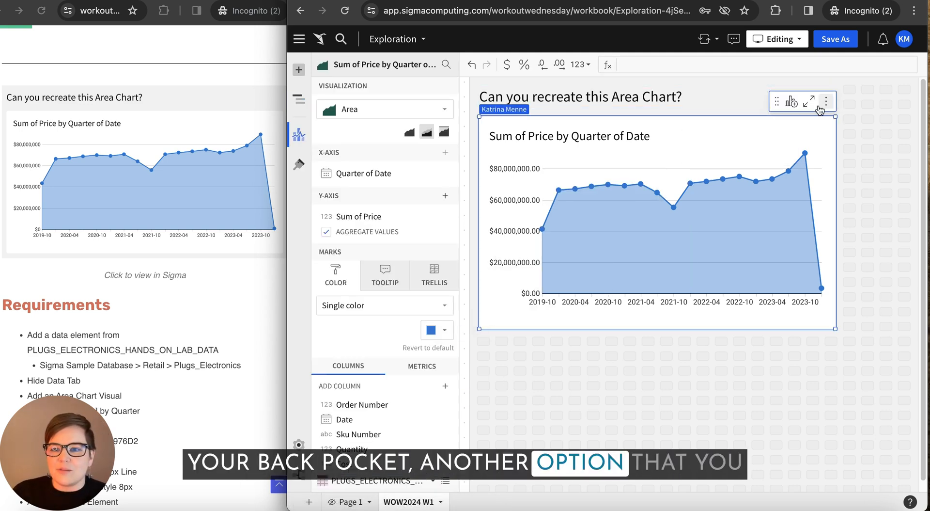
Duplicate the area chart and set the copy's visualization type to Combo.
click(826, 102)
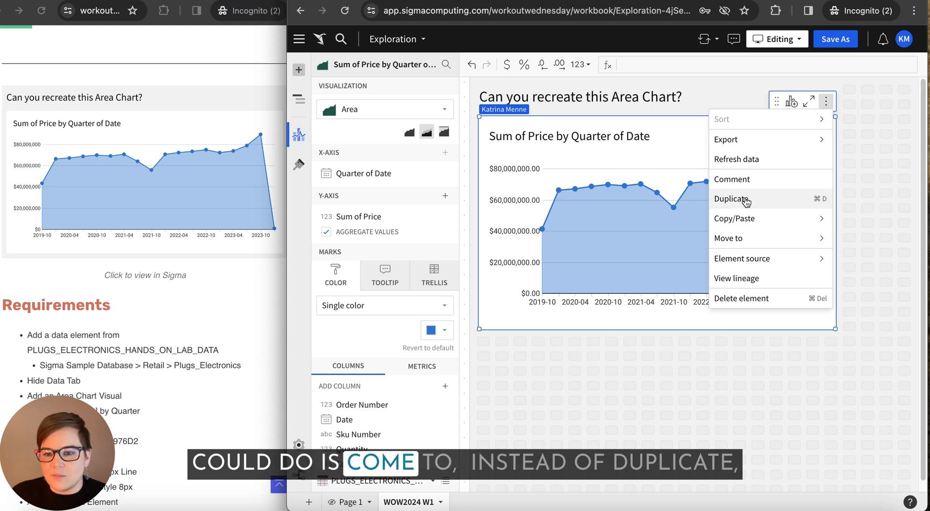
click(732, 198)
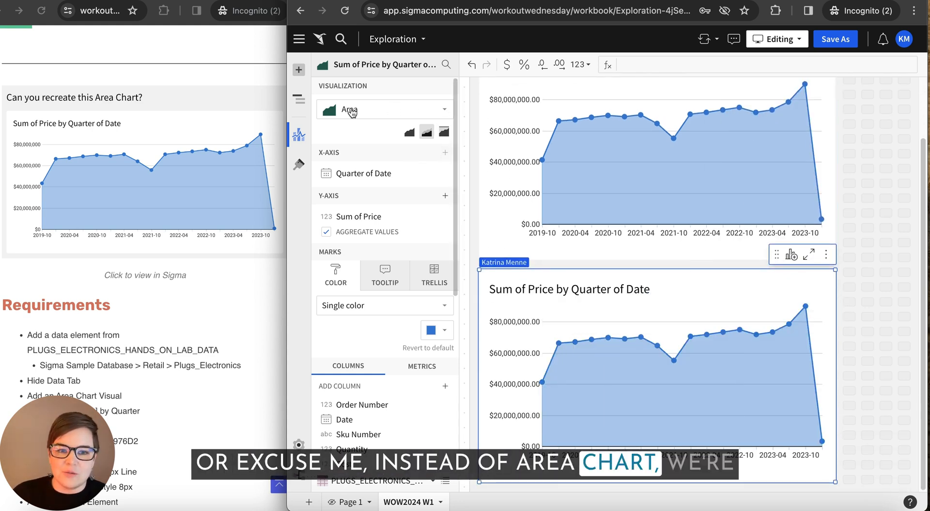
click(385, 109)
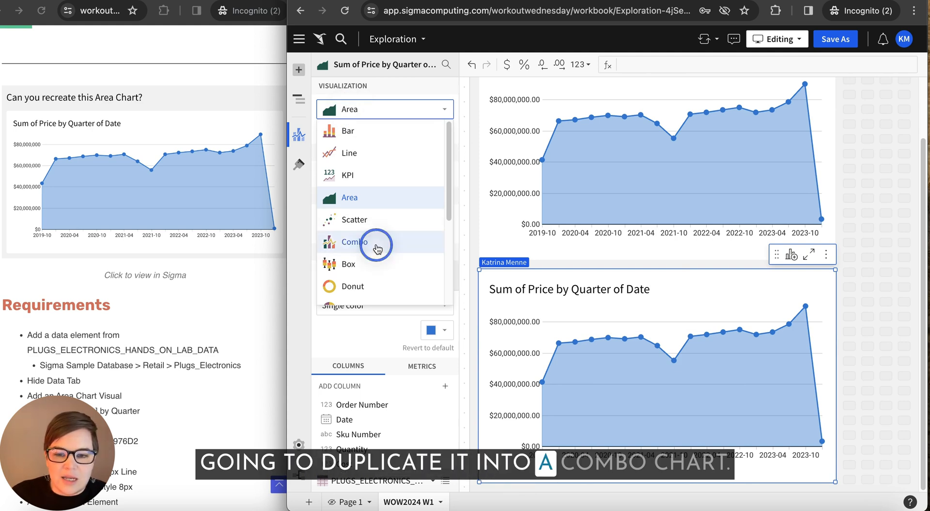
click(355, 241)
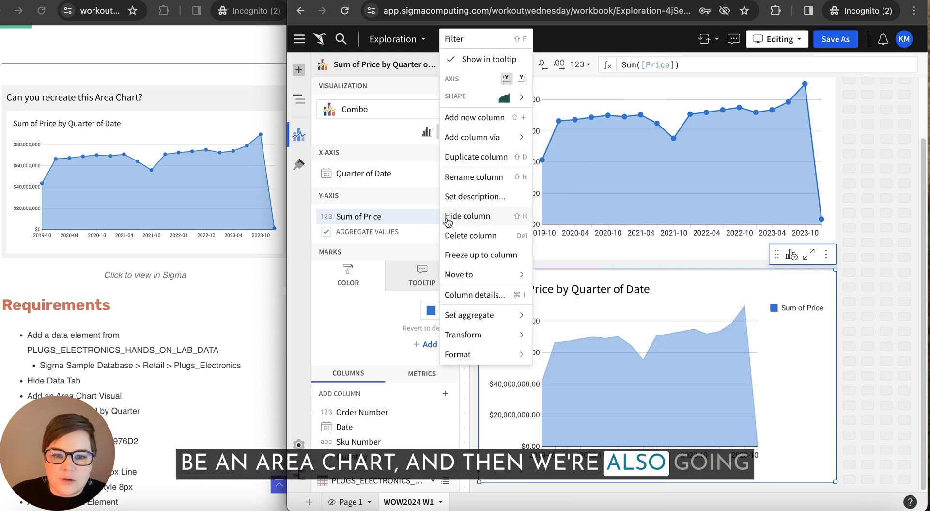
Duplicate the Sum of Price column as a second series, Sum of Price (1), drawn as a line.
click(476, 156)
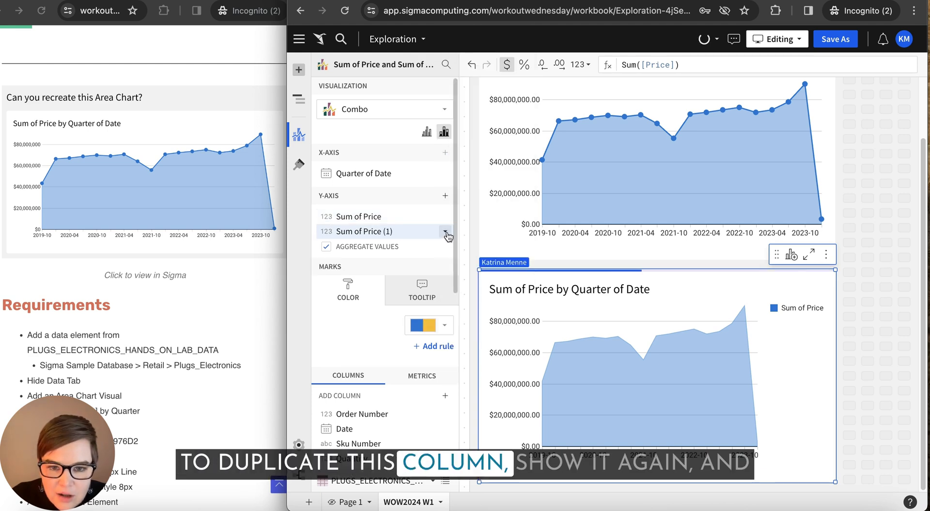
click(446, 231)
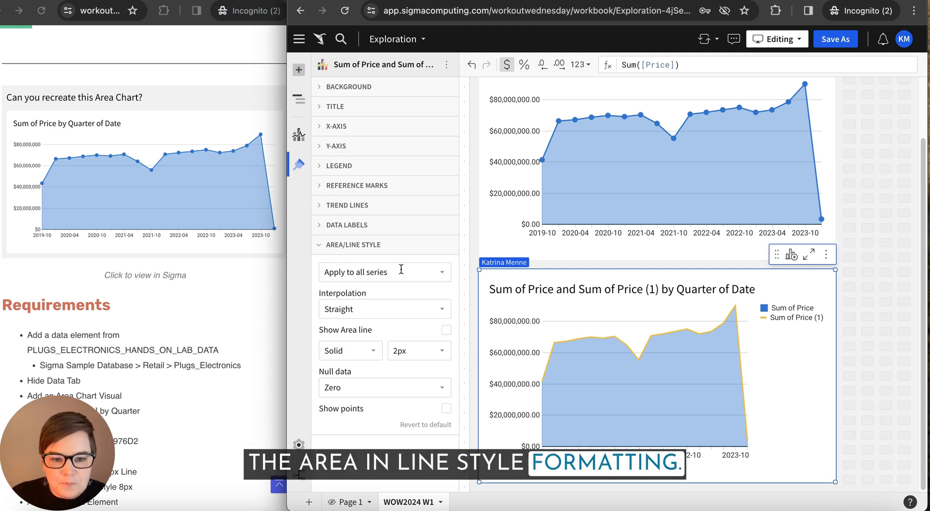
Show 8px circle points on the Sum of Price (1) line only.
click(385, 272)
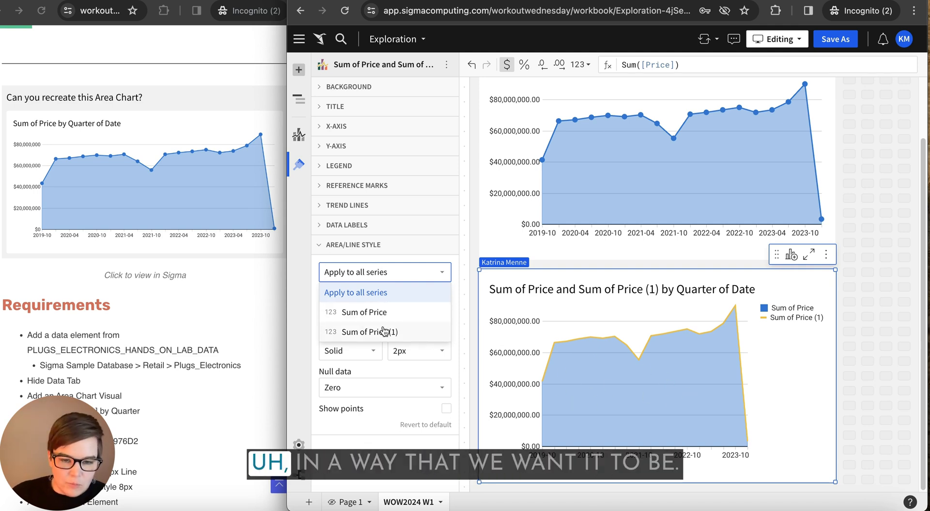
click(369, 331)
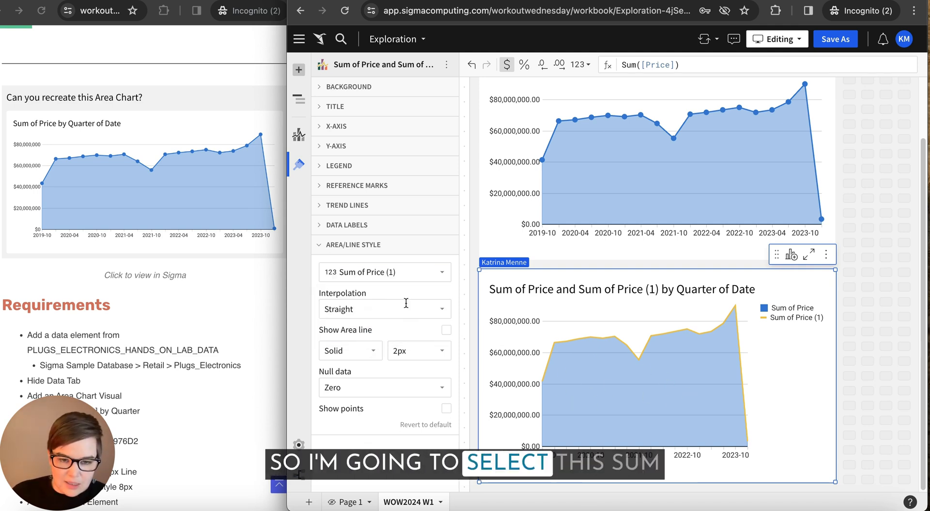
click(793, 308)
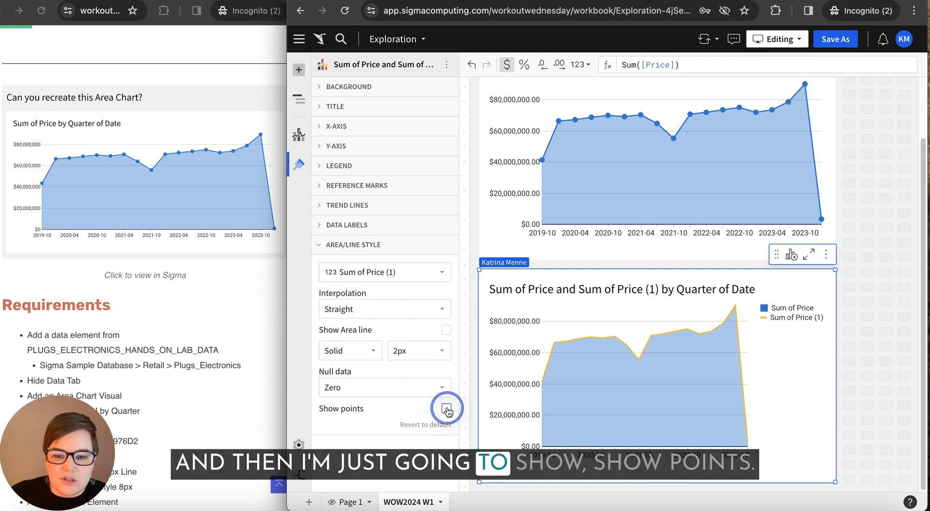
click(446, 408)
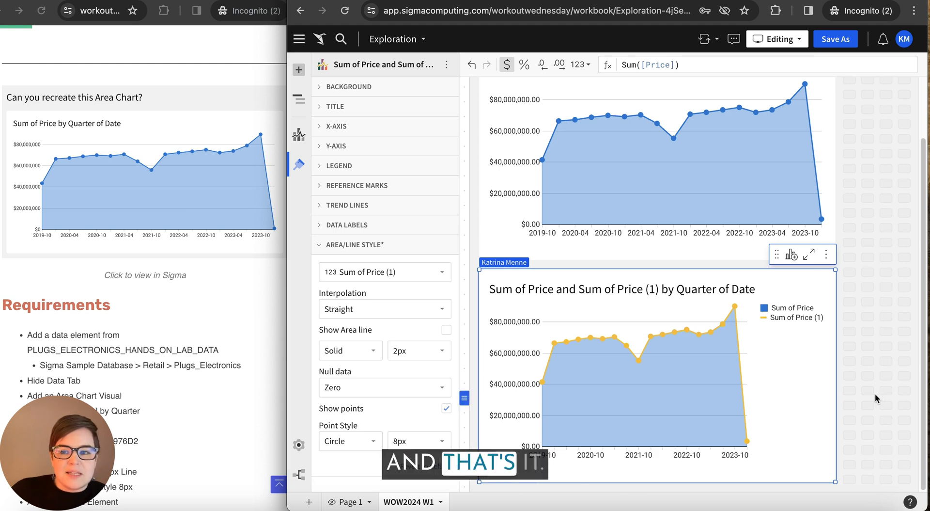